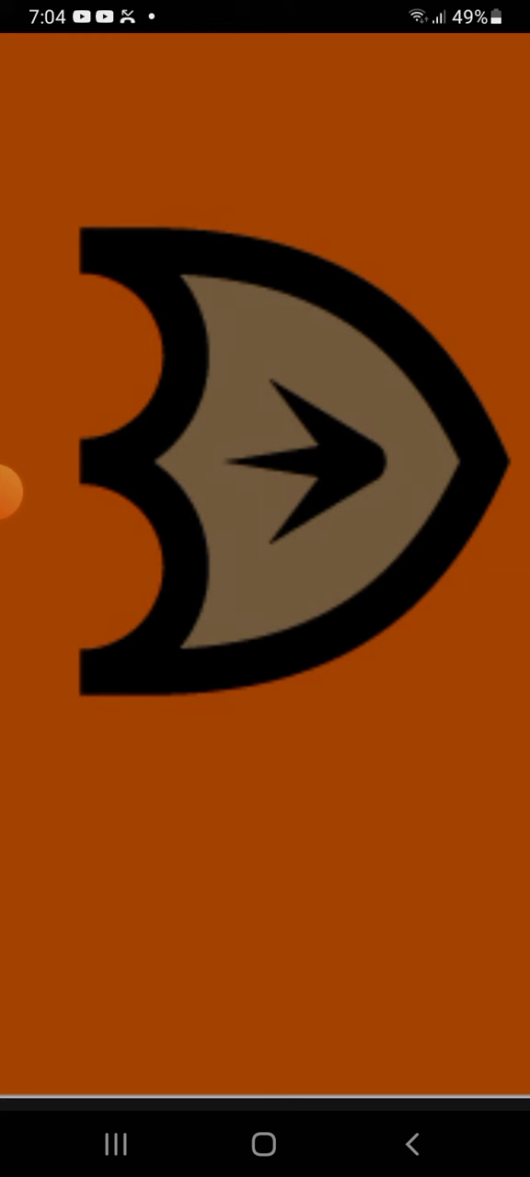
Scroll past the orange arrow logo down to the saber-toothed cat emblem on gold
scroll(down, 3)
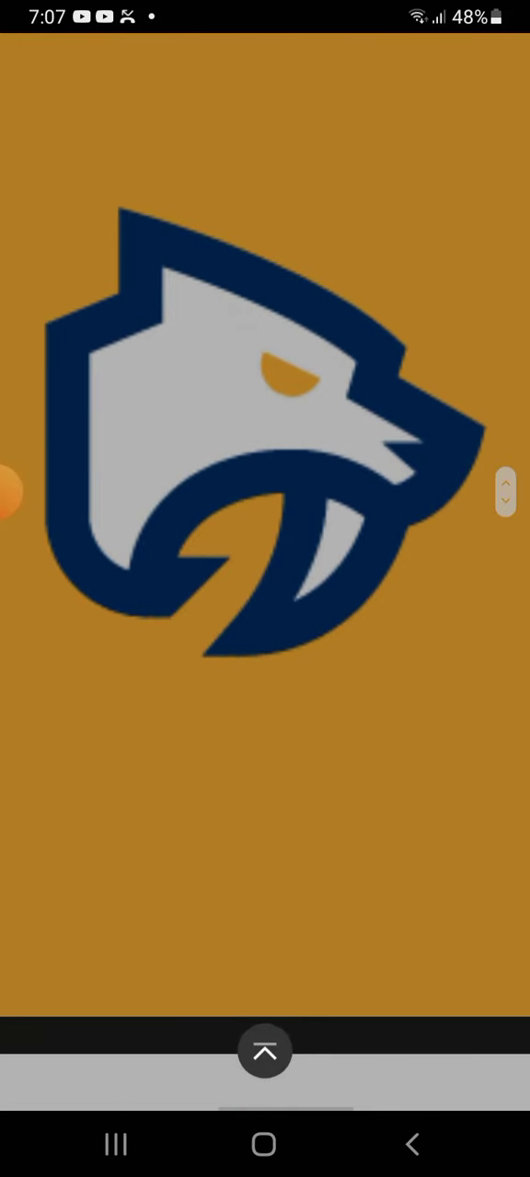
Scroll past the sabretooth and red lettered logos to the grey helmet logo
scroll(down, 3)
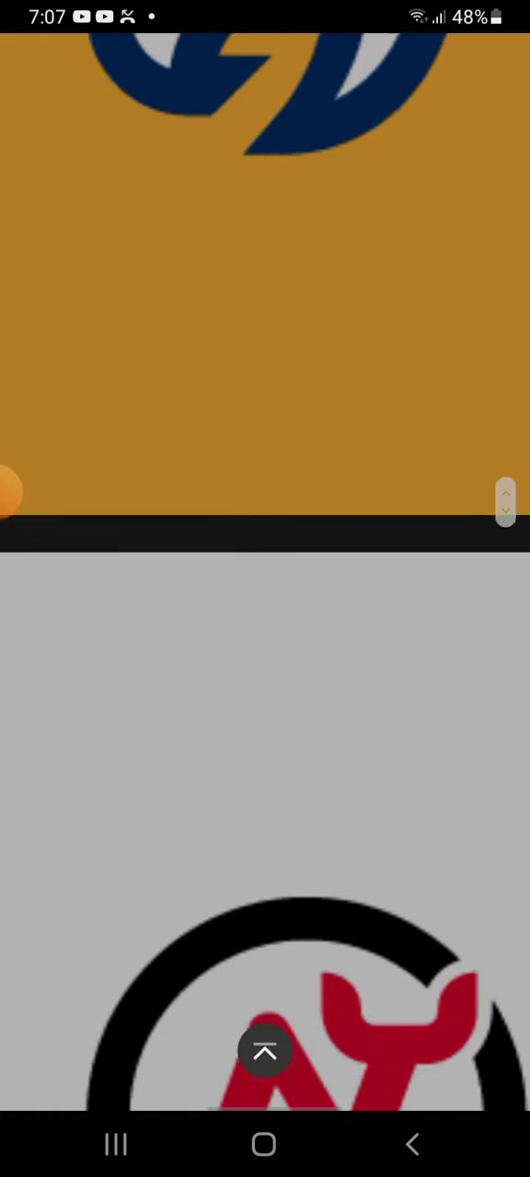
scroll(down, 3)
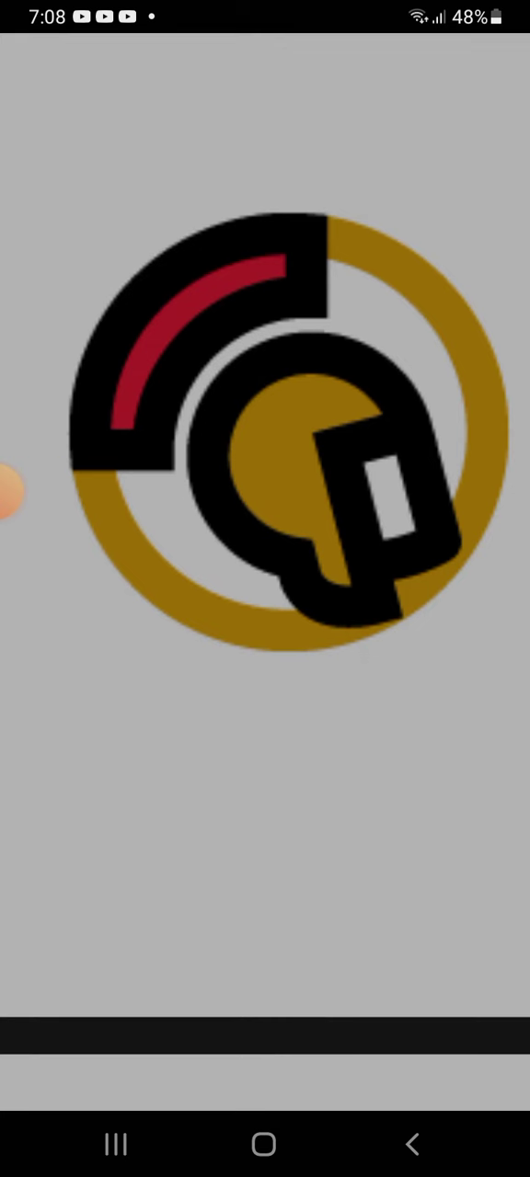
Scroll past the teal shark and green clock logos to the red-and-navy winged W logo
scroll(down, 3)
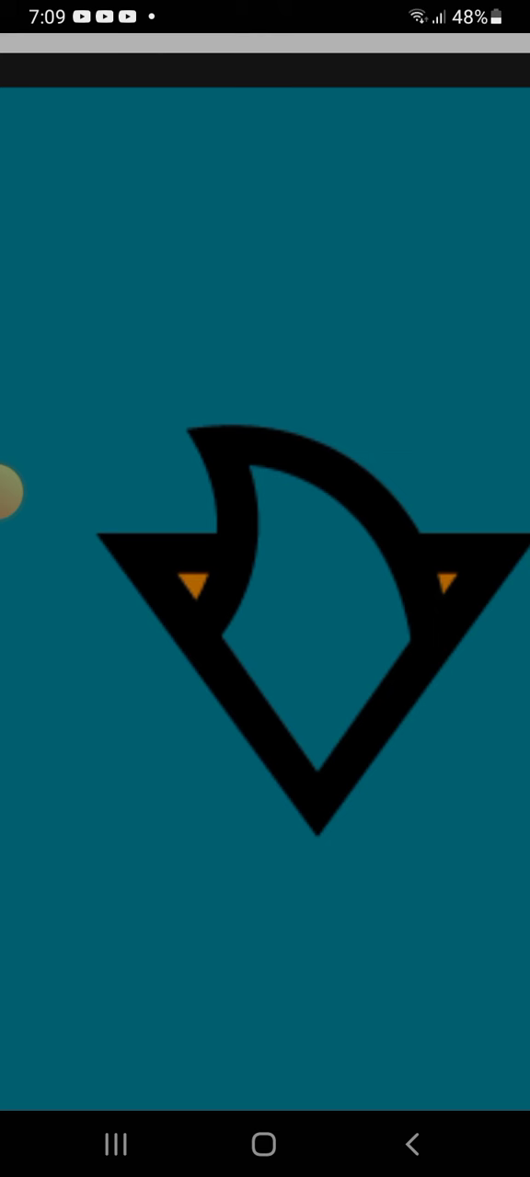
scroll(down, 3)
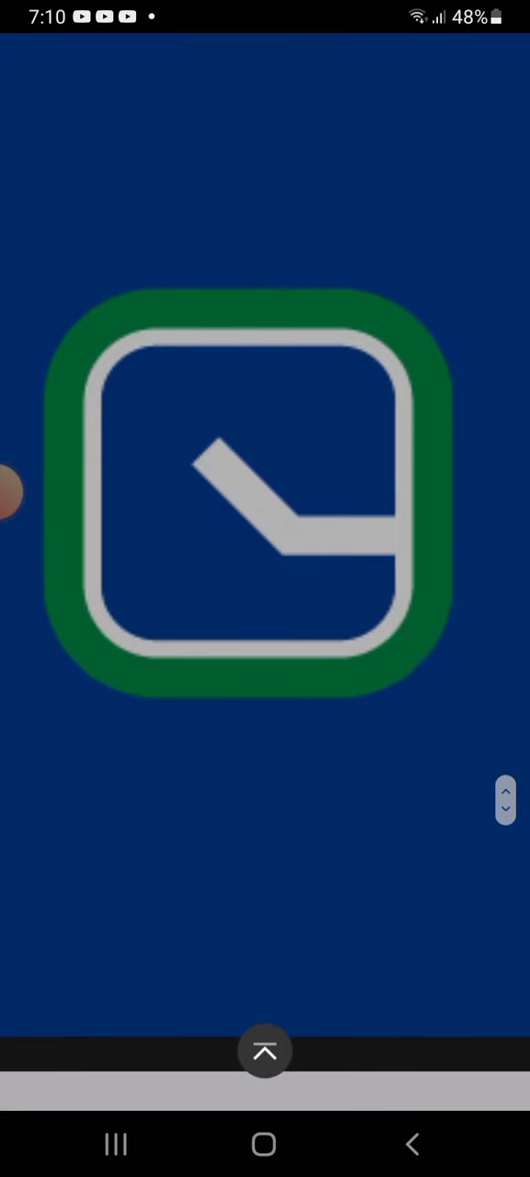
scroll(down, 3)
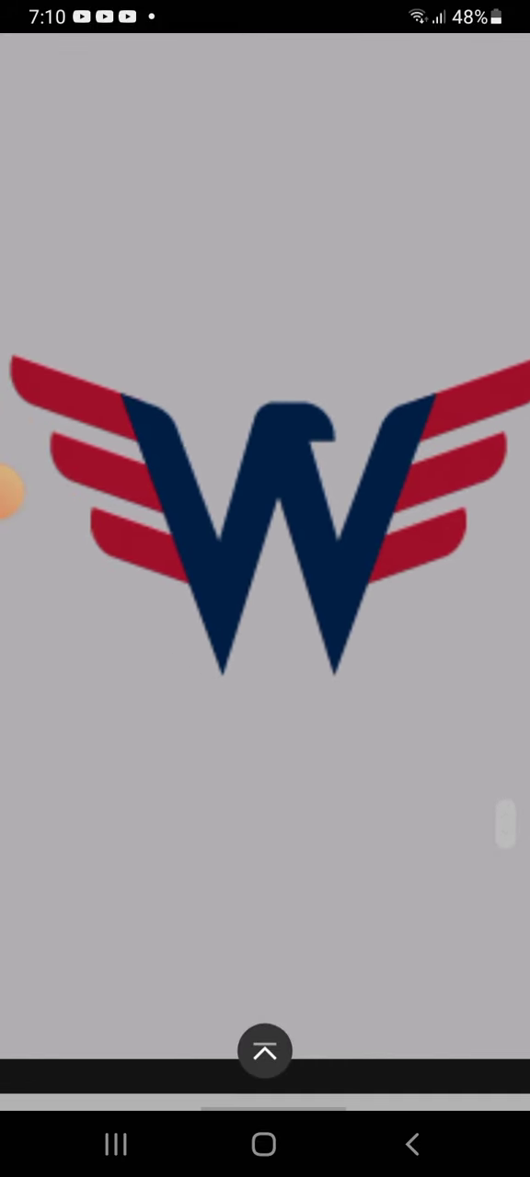
Scroll past the fighter-jet roundel logo to the gold knight-helmet shield logo on black
scroll(down, 3)
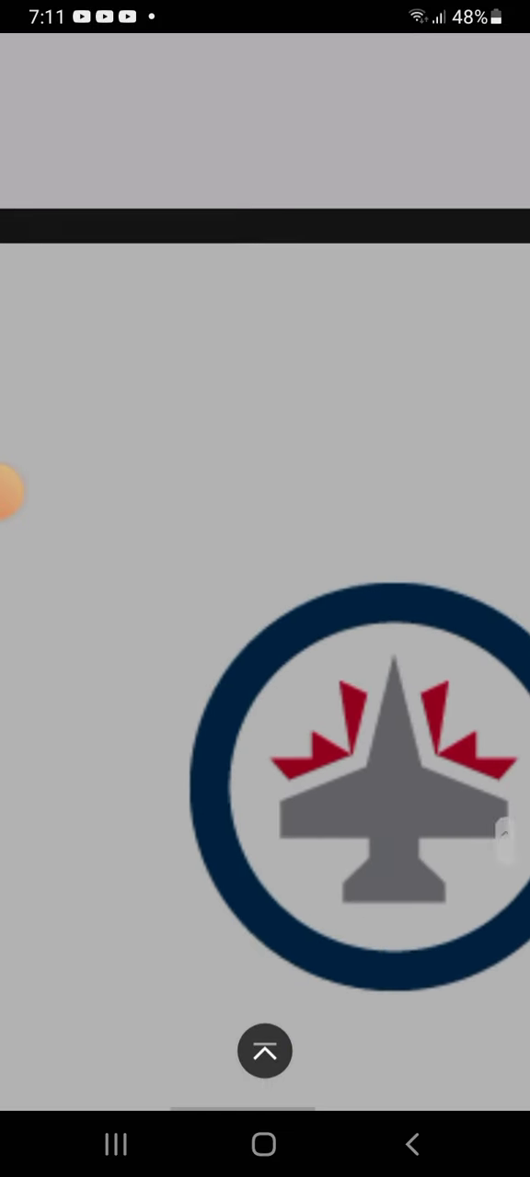
scroll(down, 3)
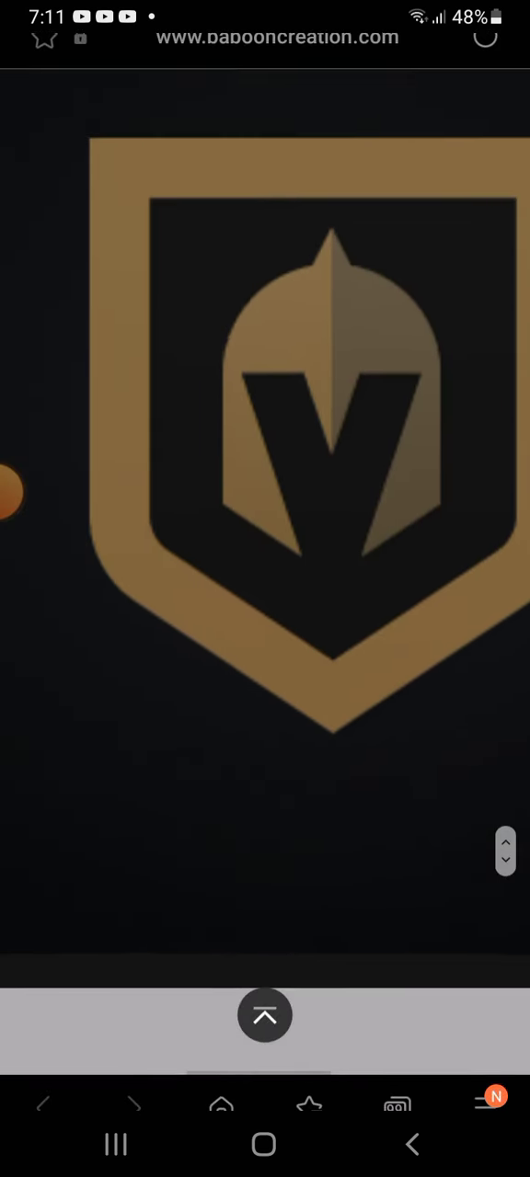
Scroll past the gray NHL icon grid to the 'Want more? You may also like...' section
scroll(down, 3)
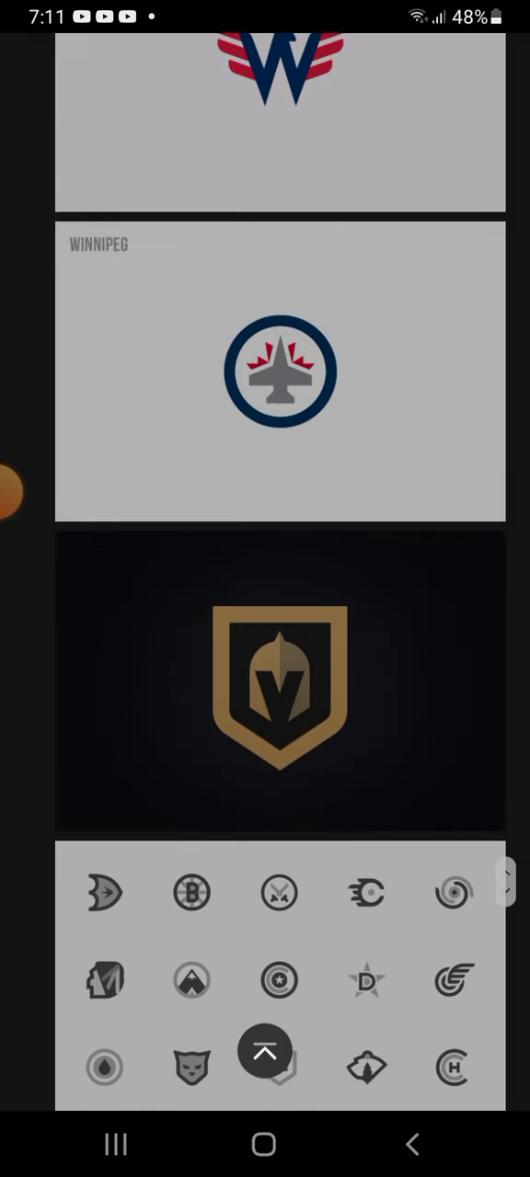
scroll(down, 3)
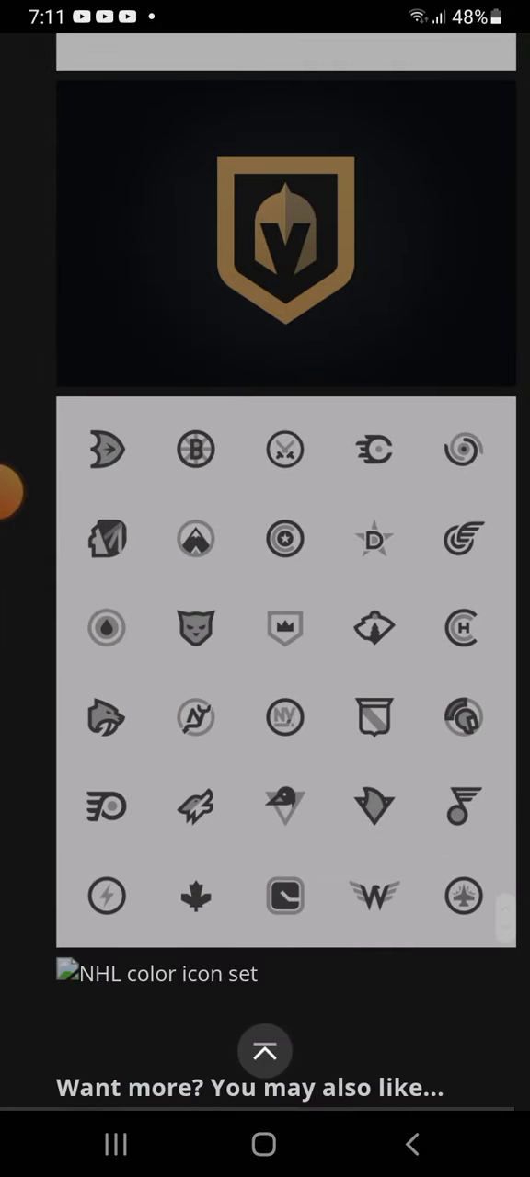
scroll(down, 3)
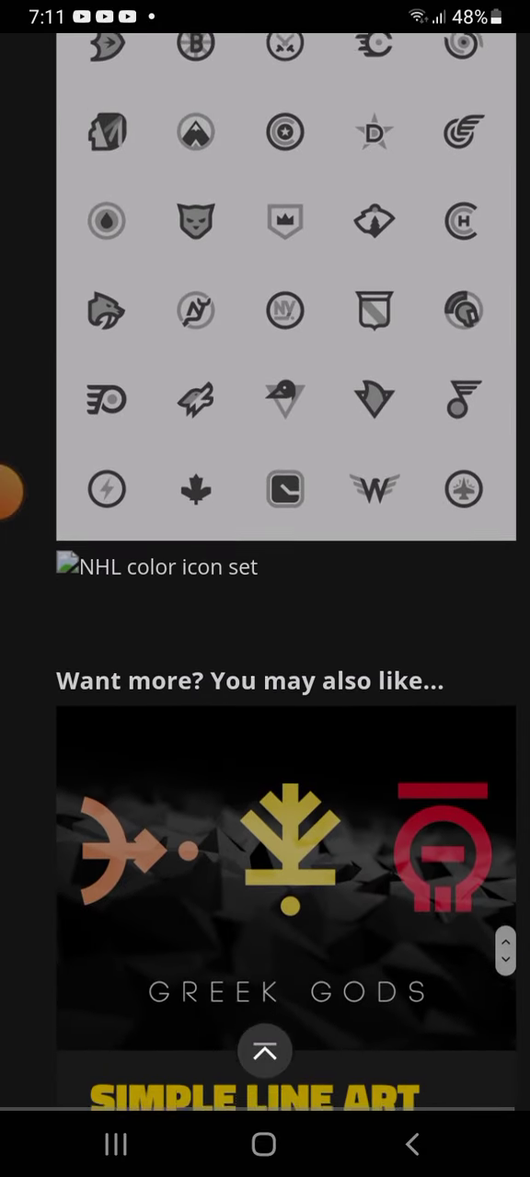
scroll(down, 3)
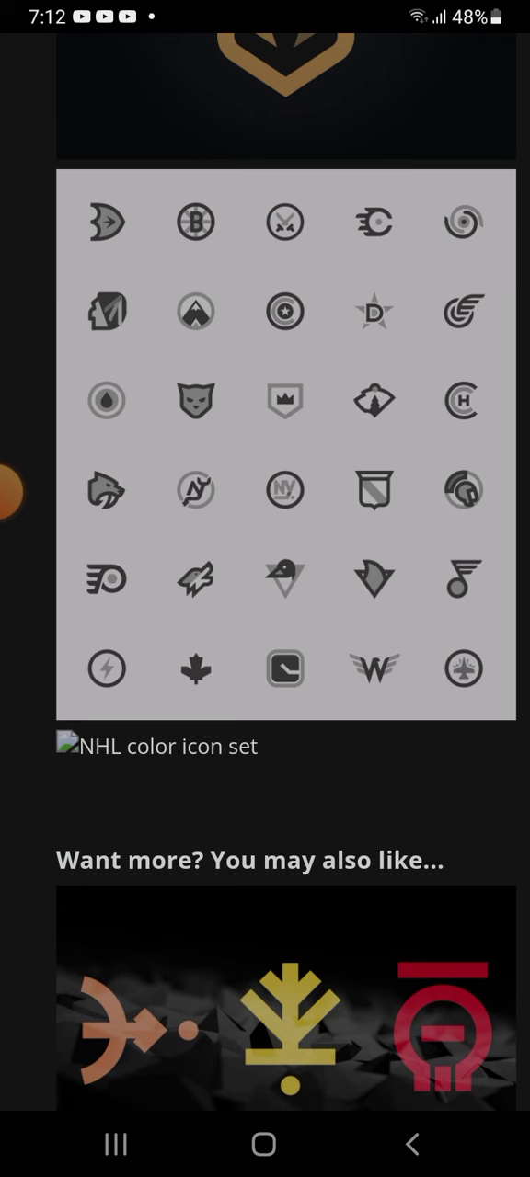
Scroll back up the post to the Buffalo, Calgary and Carolina logos near the title
scroll(down, 3)
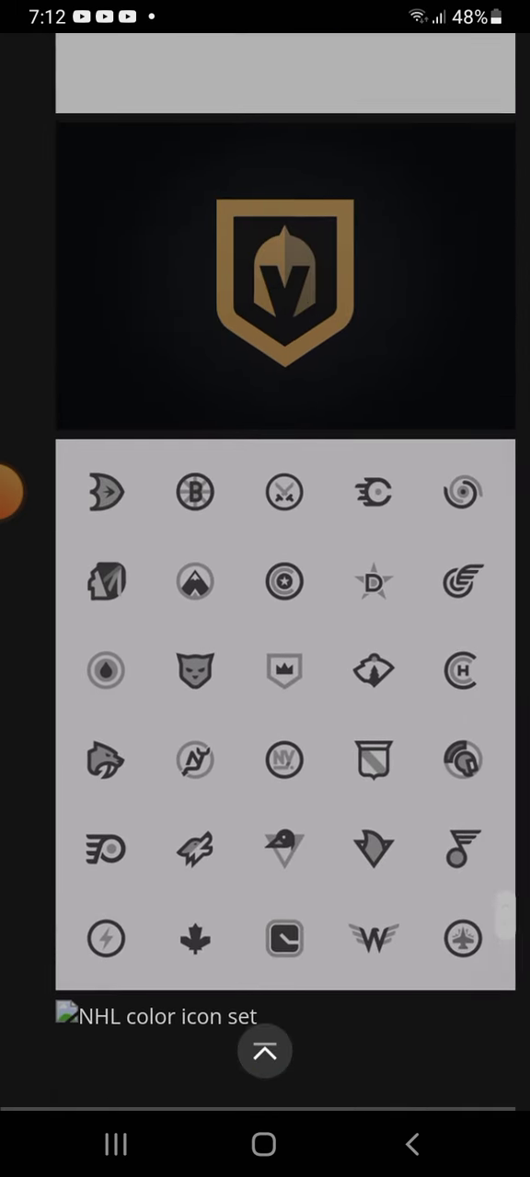
scroll(down, 3)
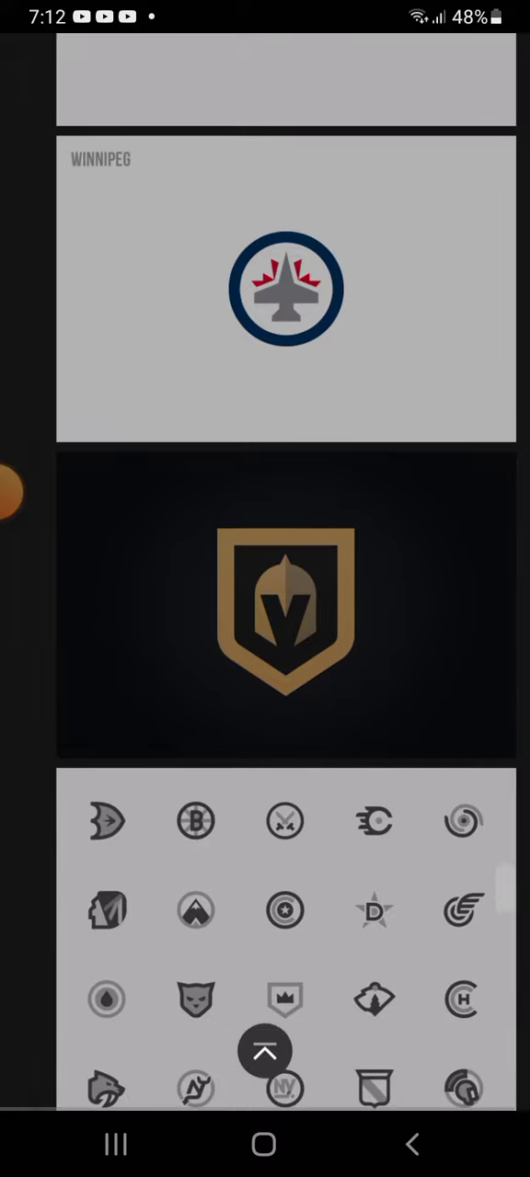
scroll(down, 3)
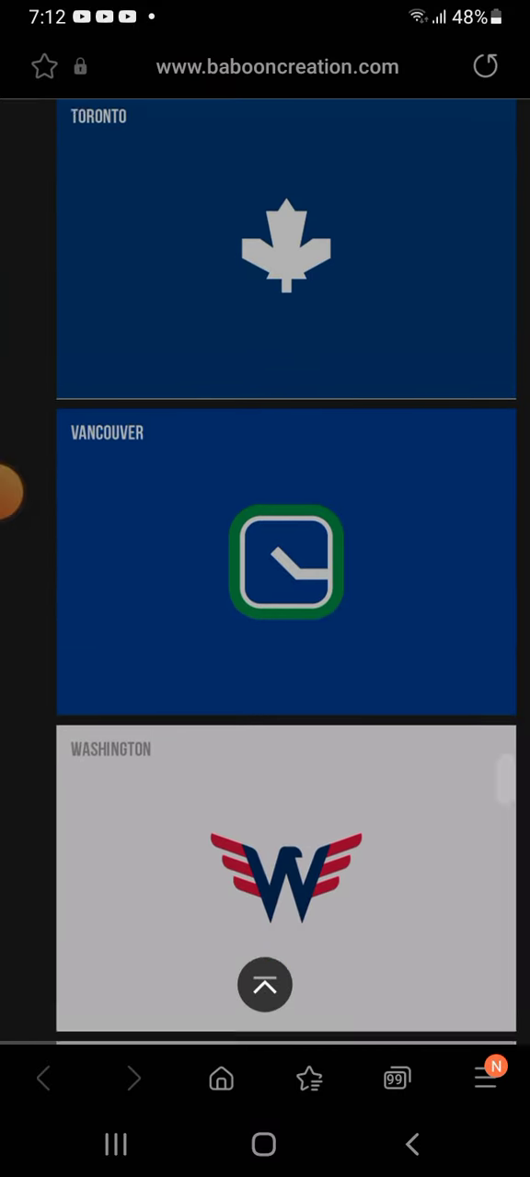
scroll(down, 3)
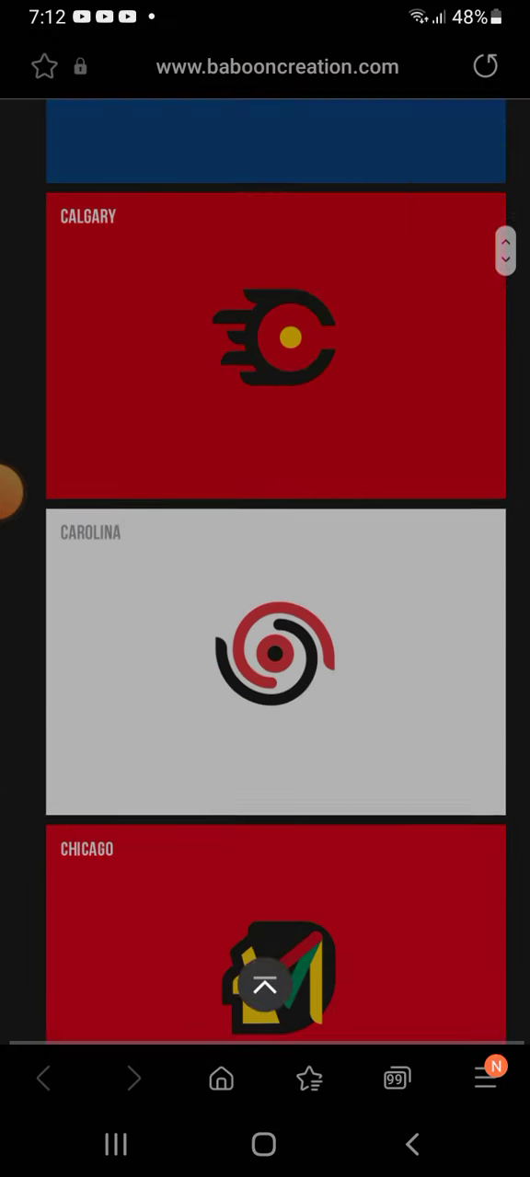
scroll(up, 3)
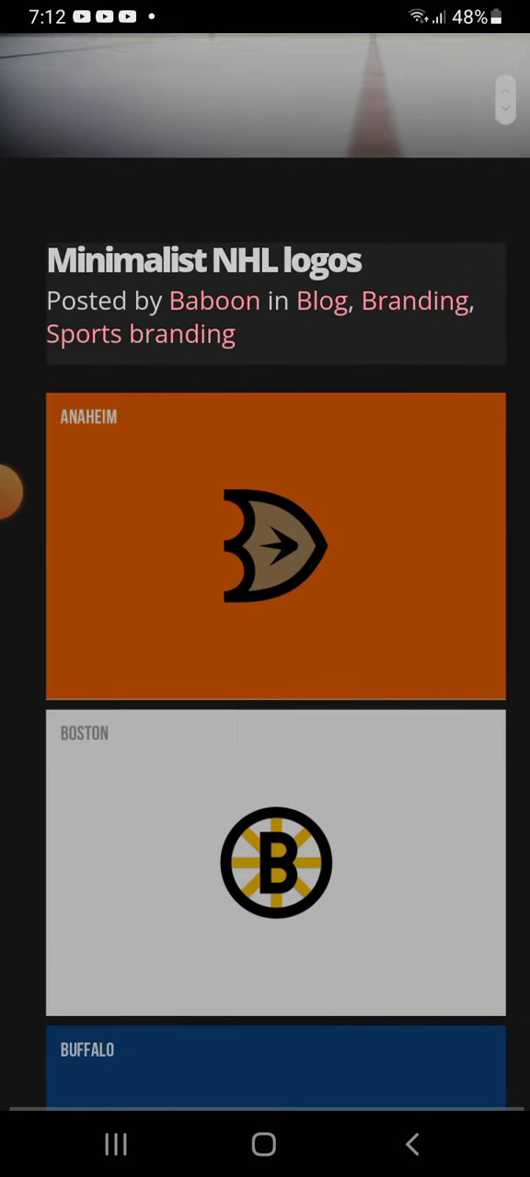
scroll(down, 3)
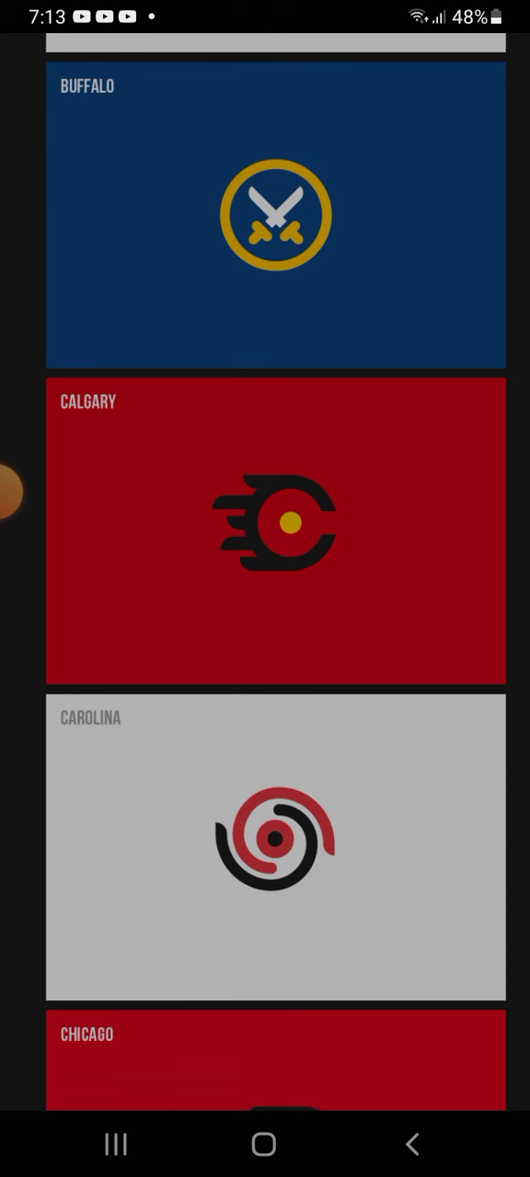
click(22, 493)
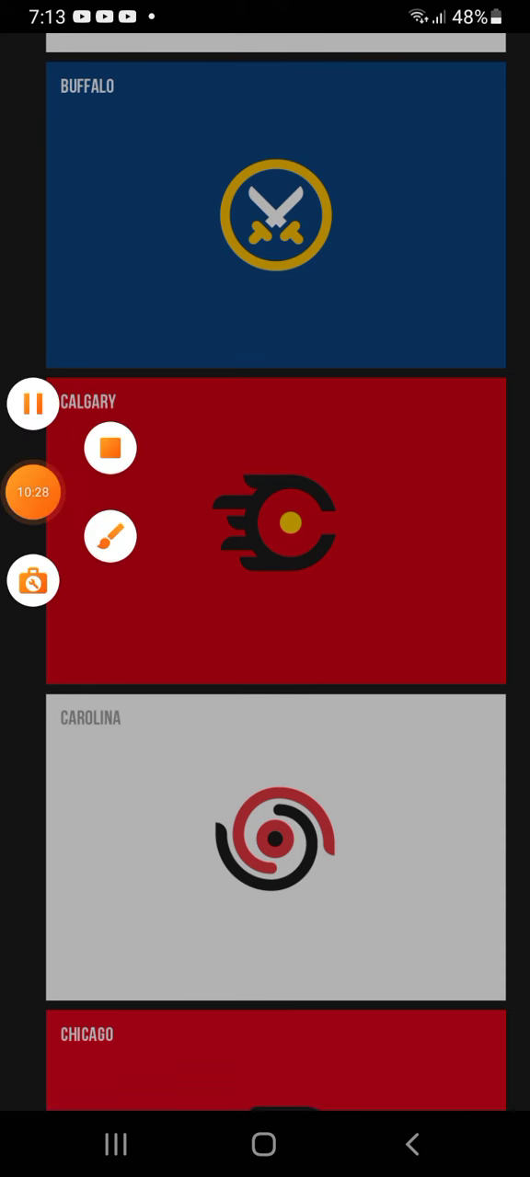